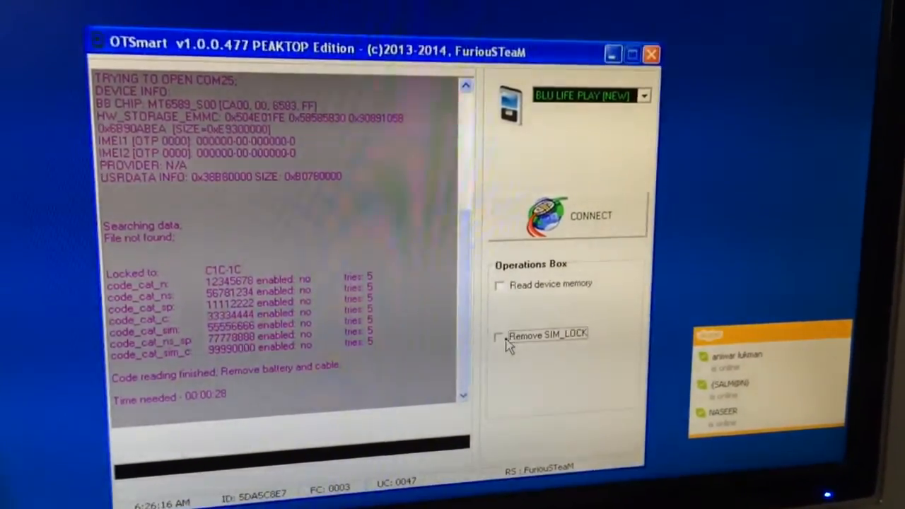
- Enable Remove SIM_LOCK and connect to the BLU Life Play
left_click(501, 334)
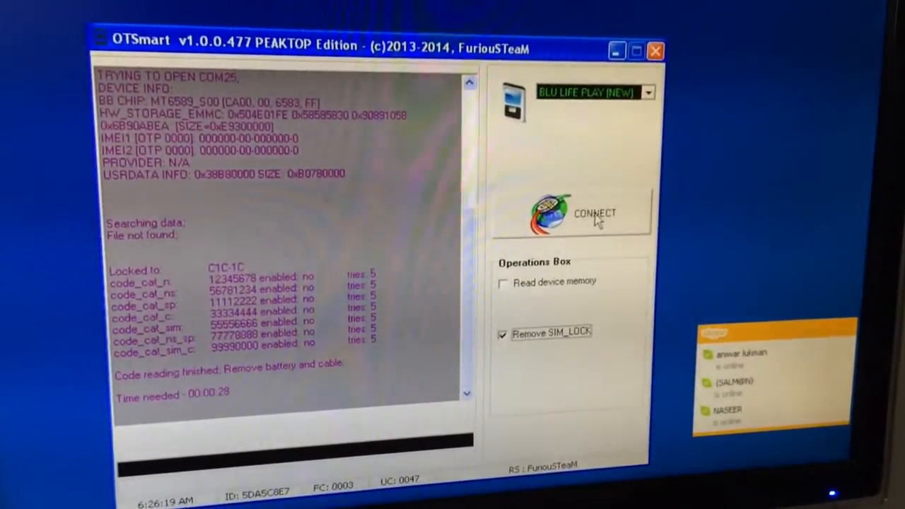
left_click(594, 214)
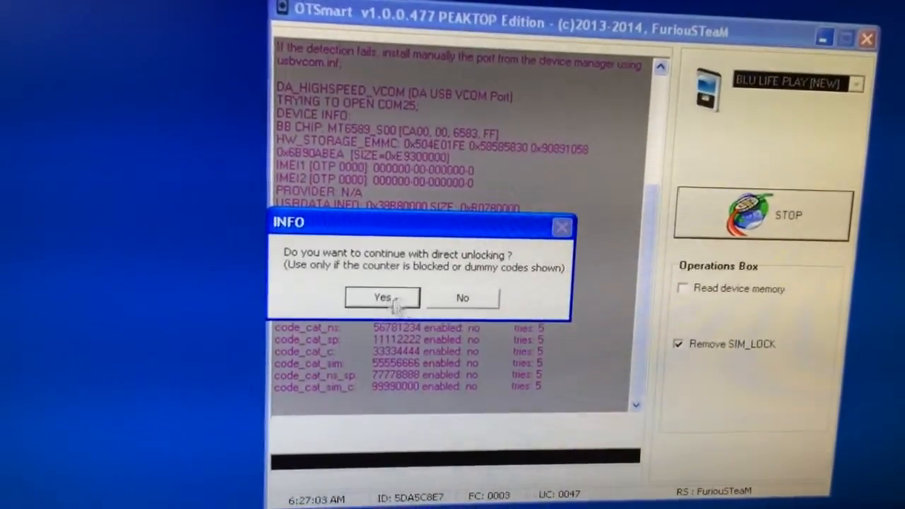
- Answer Yes in the INFO dialog to proceed with direct unlocking
left_click(382, 297)
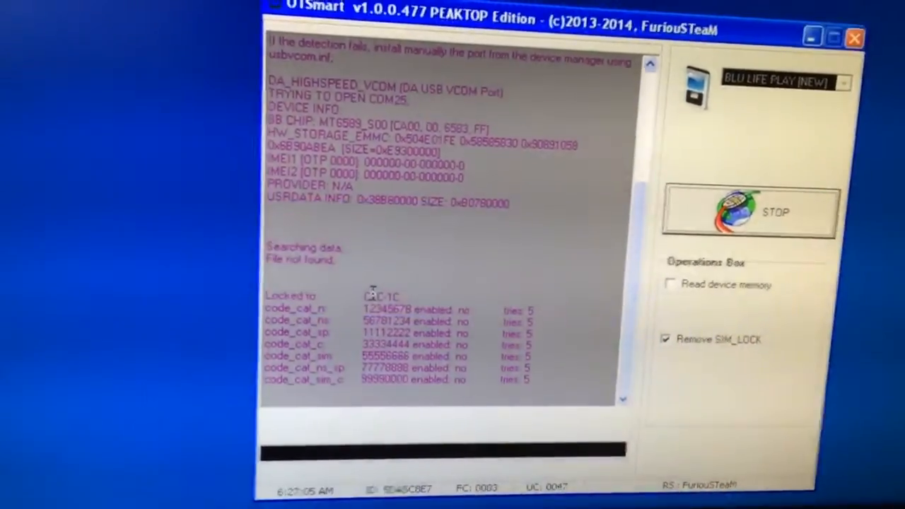